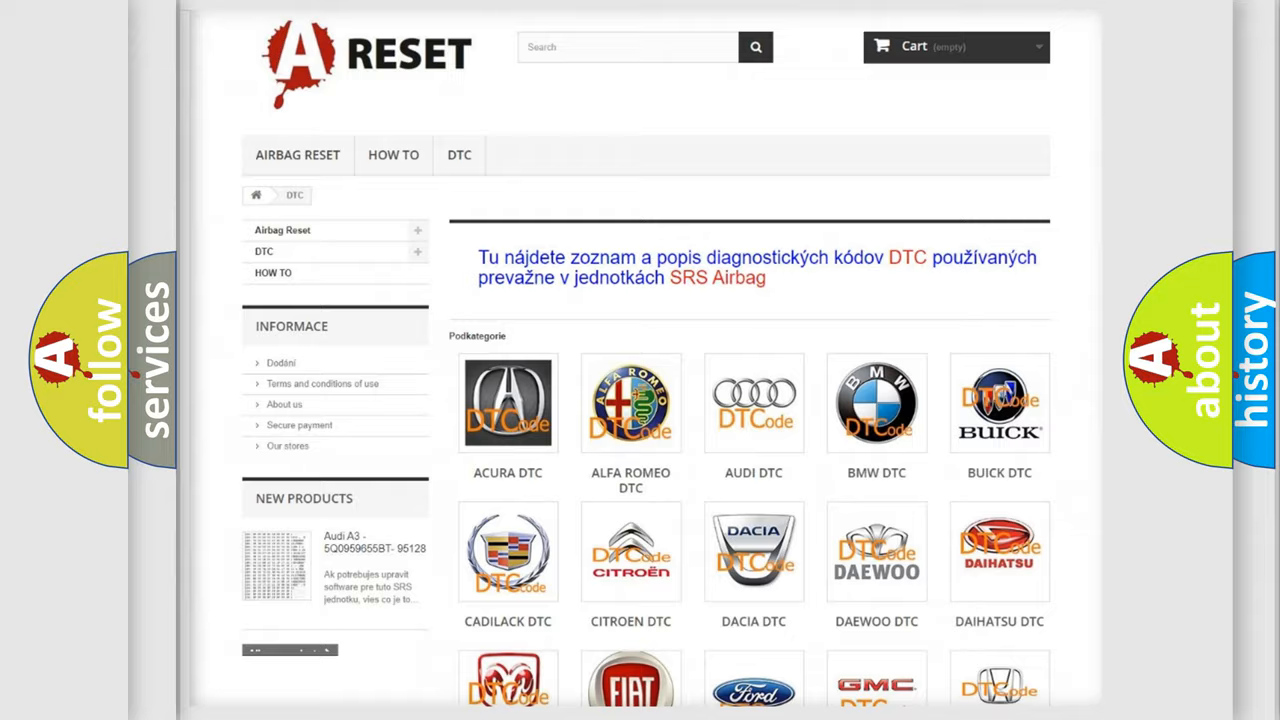
Scroll down the Jeep DTC list to reach code C142025.
scroll(down, 3)
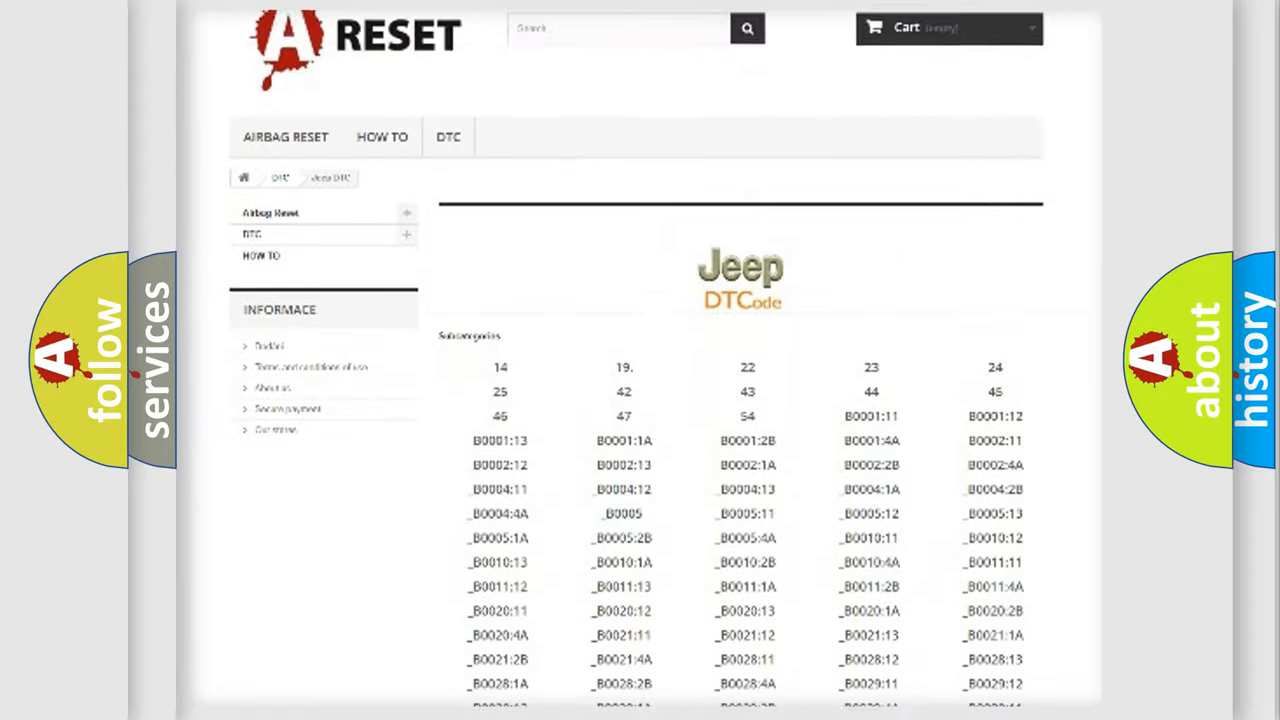
scroll(down, 3)
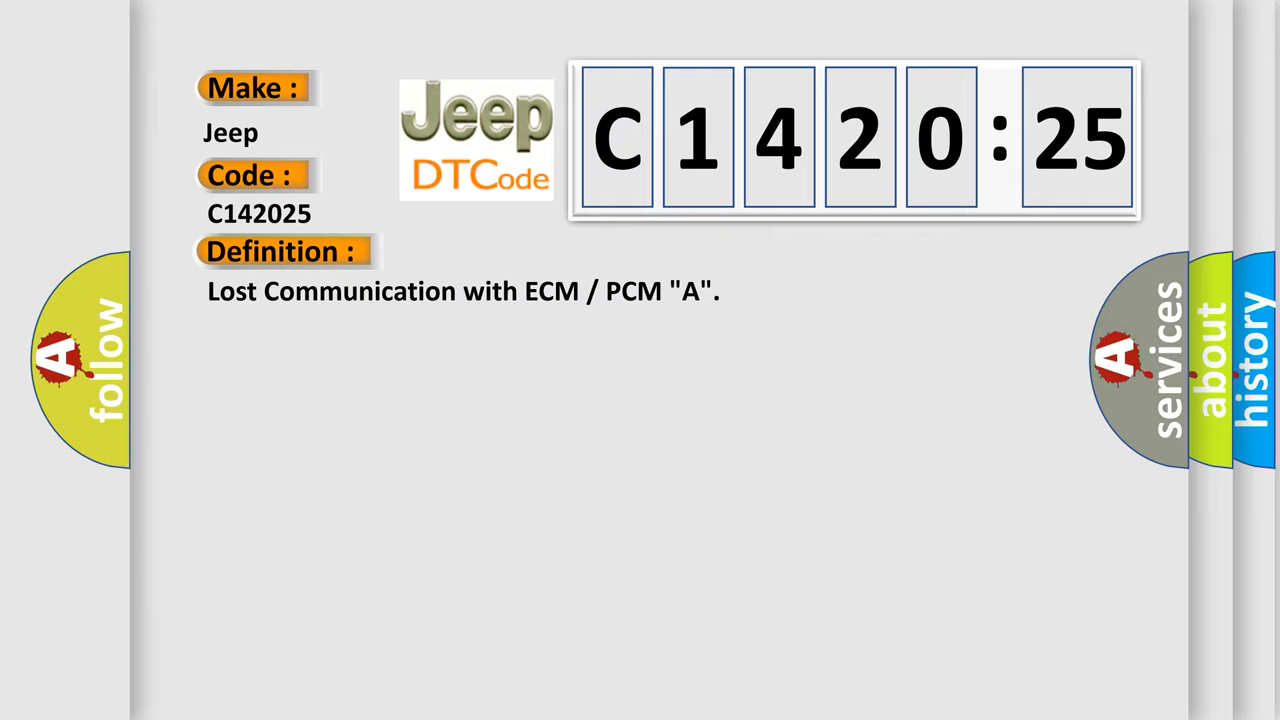
Show the Description section of the C142025 card.
click(520, 252)
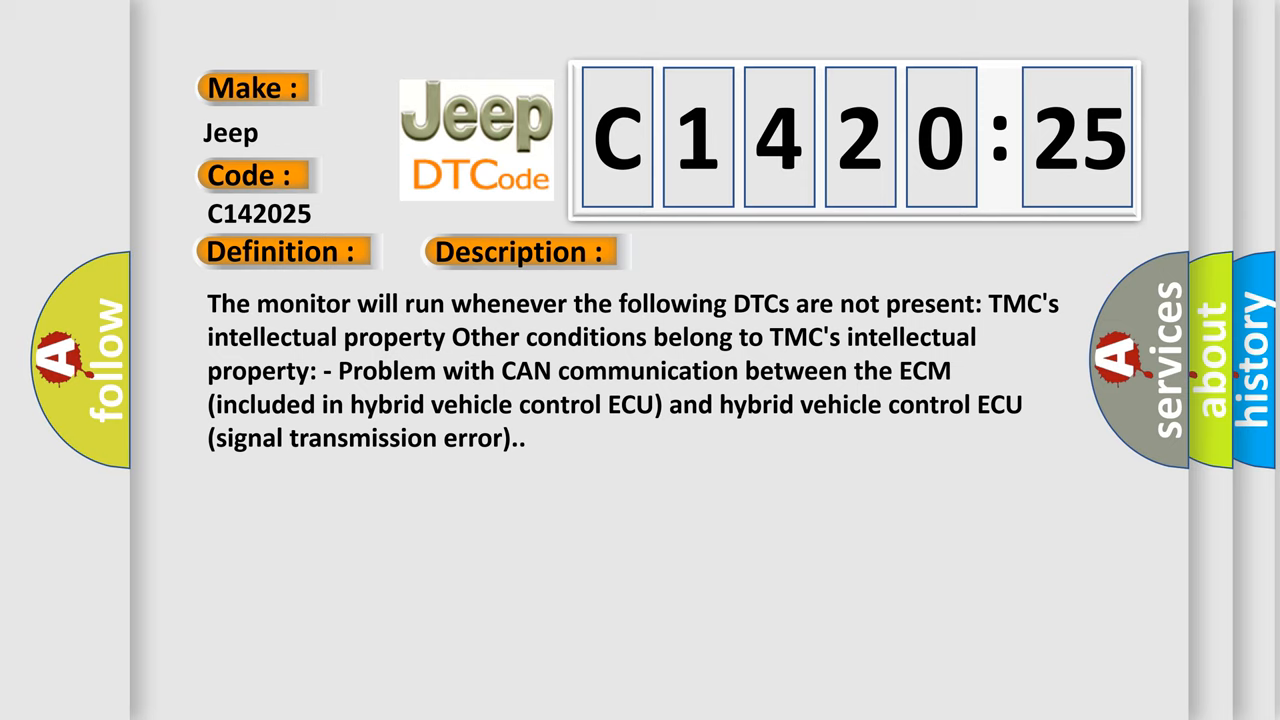
Show the Cause section of the C142025 card, beginning with CAN communication system.
click(732, 252)
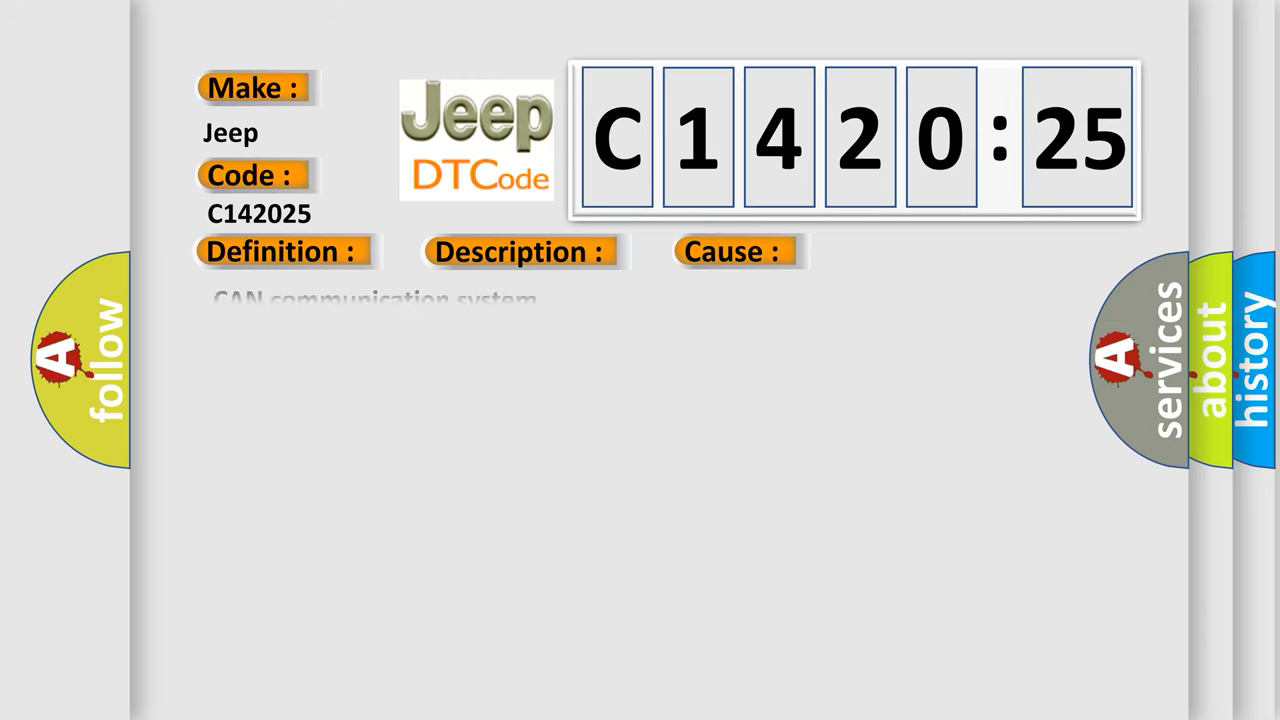